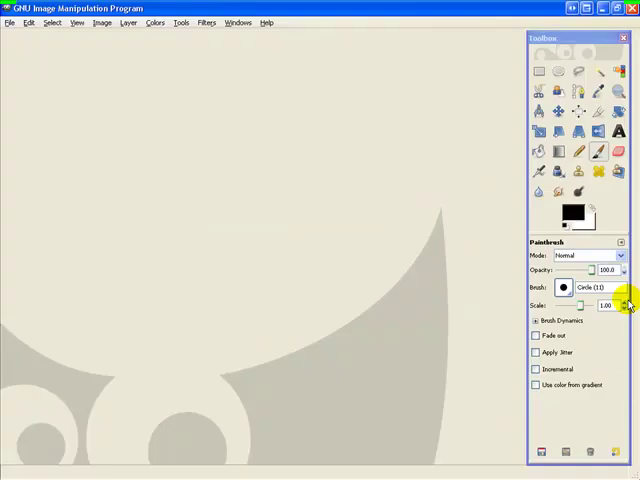
mouse_move(184, 388)
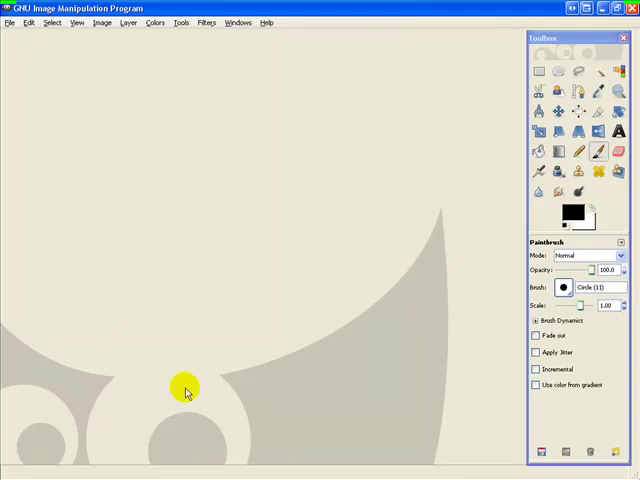
mouse_move(372, 364)
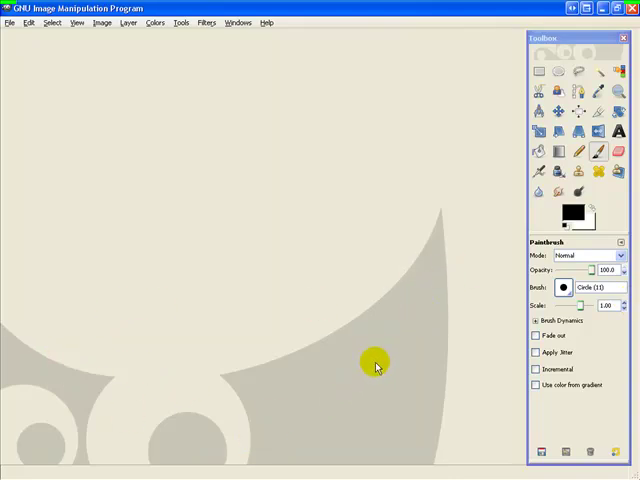
mouse_move(344, 332)
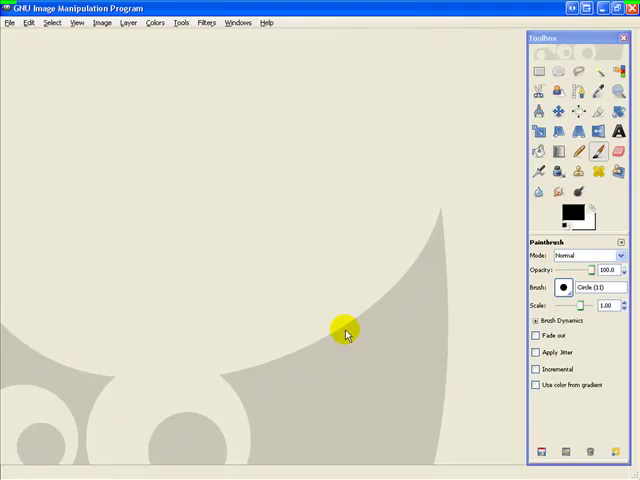
mouse_move(348, 304)
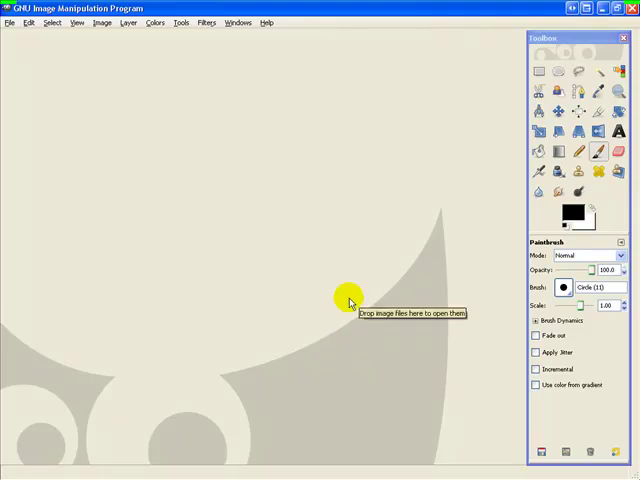
mouse_move(416, 222)
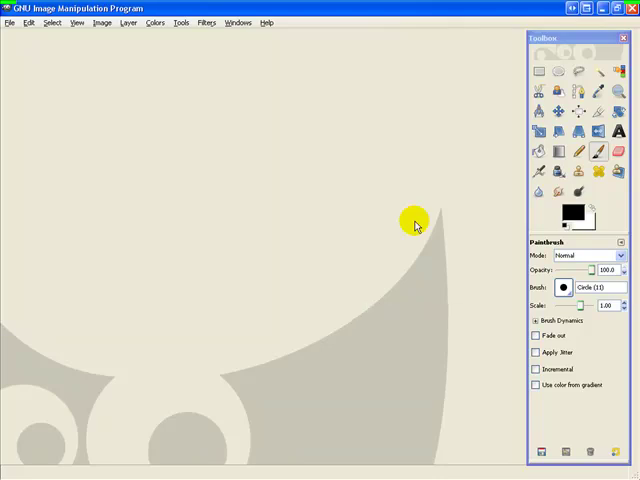
mouse_move(28, 24)
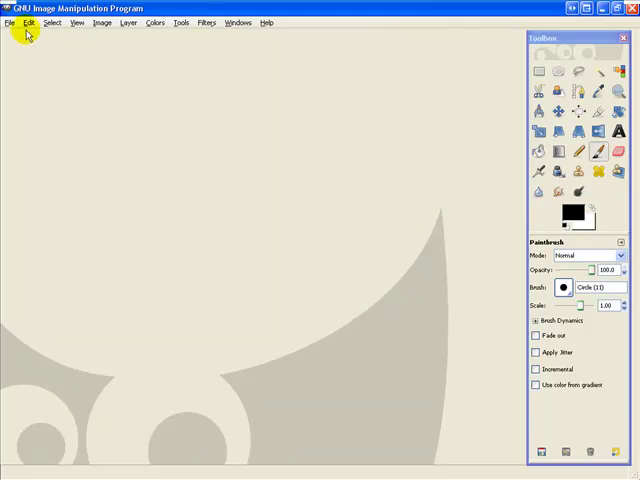
click(8, 24)
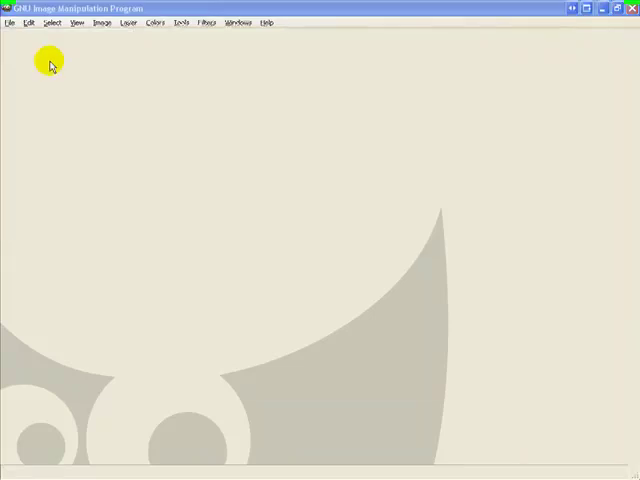
click(8, 24)
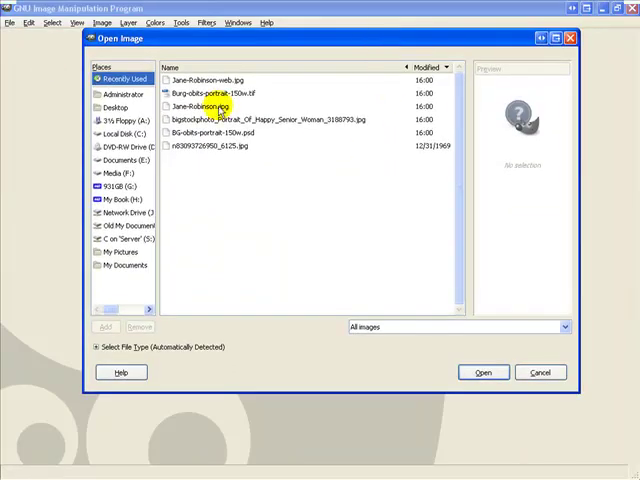
click(210, 108)
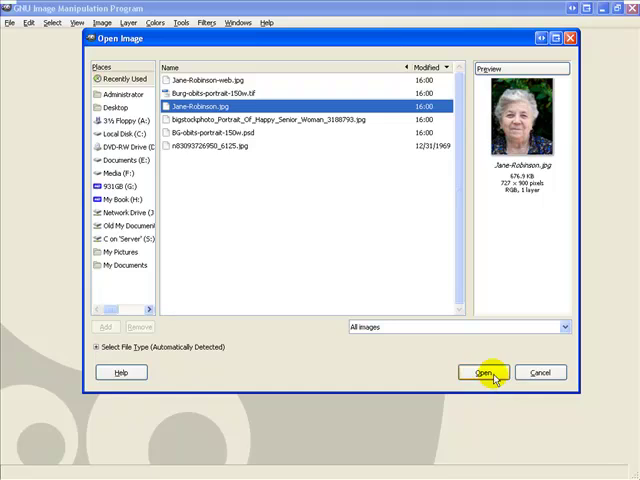
click(488, 372)
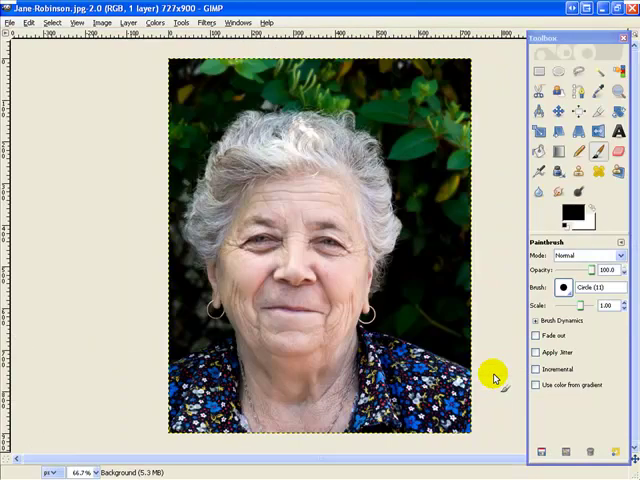
mouse_move(184, 56)
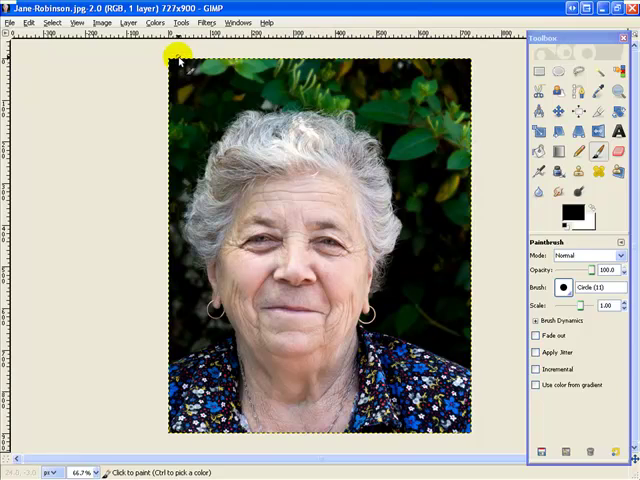
mouse_move(470, 56)
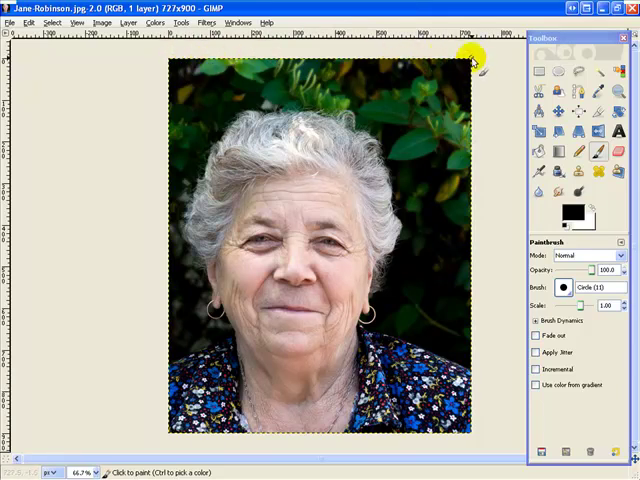
mouse_move(172, 432)
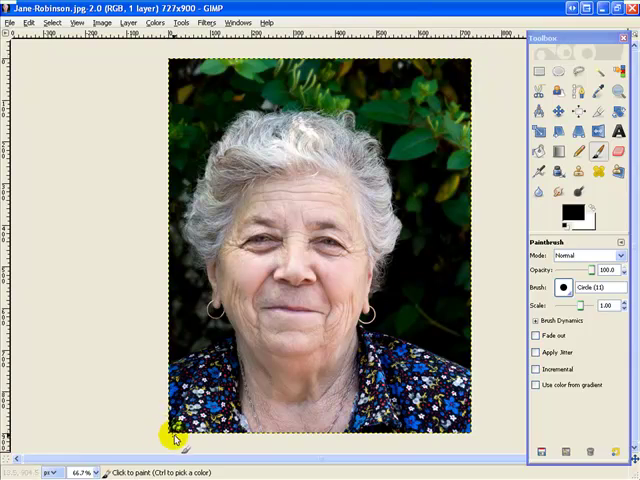
mouse_move(176, 438)
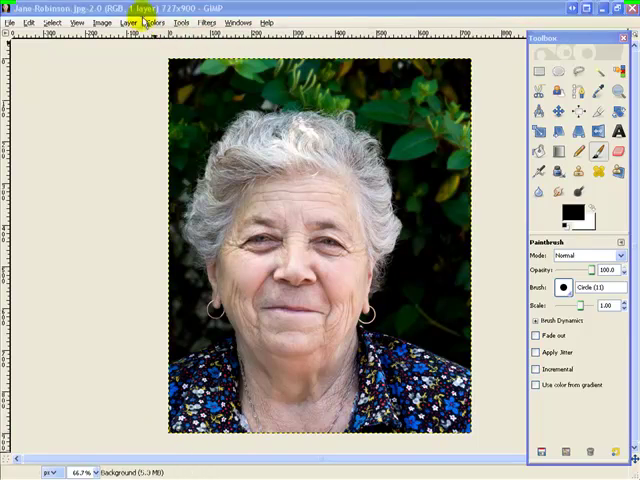
Scale the whole image to a 200-pixel height with the aspect chain linked
click(96, 24)
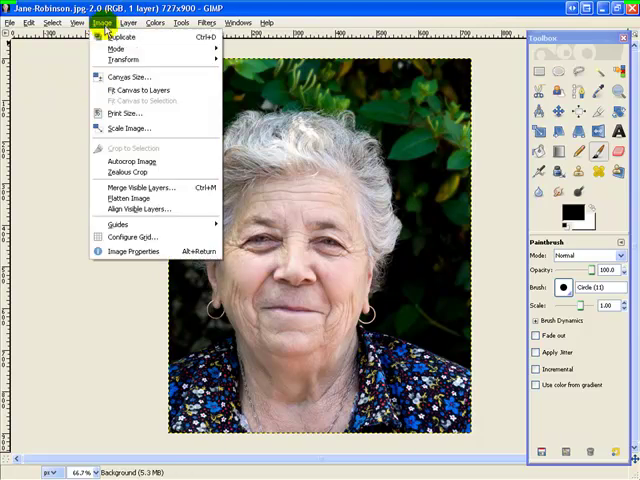
mouse_move(122, 112)
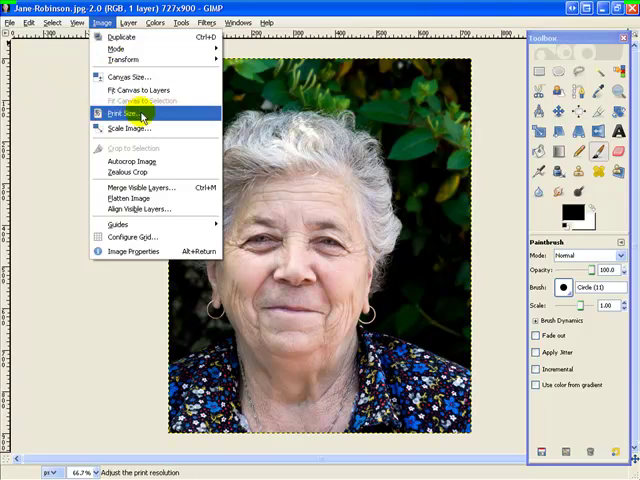
click(116, 114)
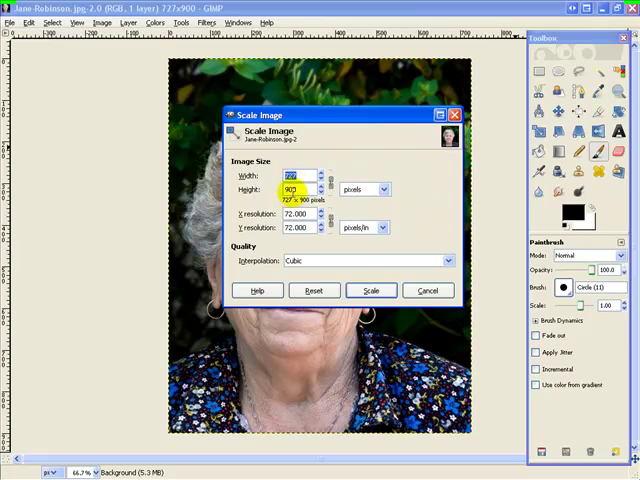
click(296, 176)
text(150)
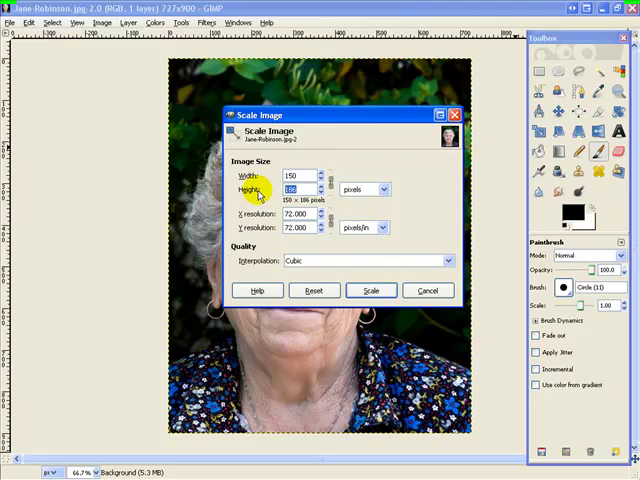
text(200)
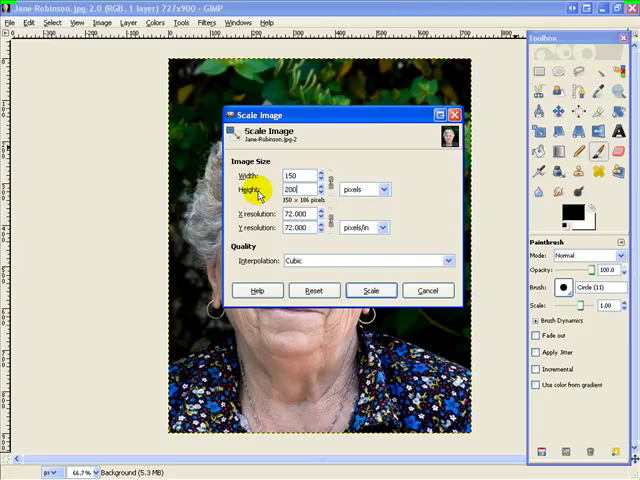
click(324, 172)
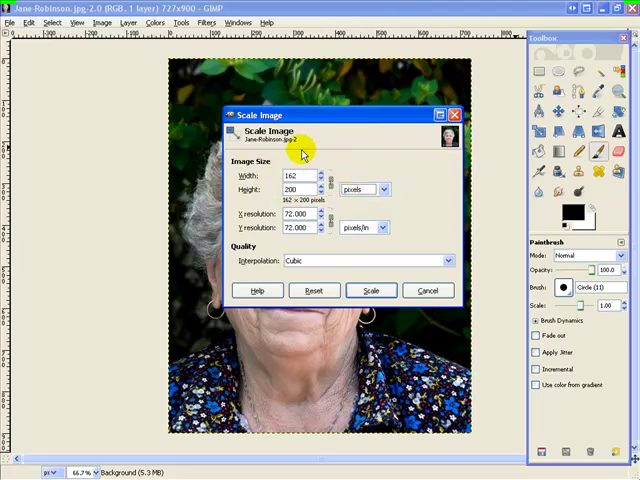
mouse_move(318, 166)
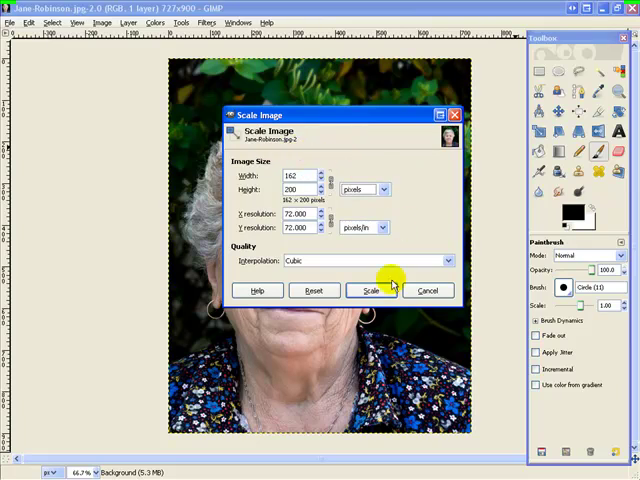
click(368, 290)
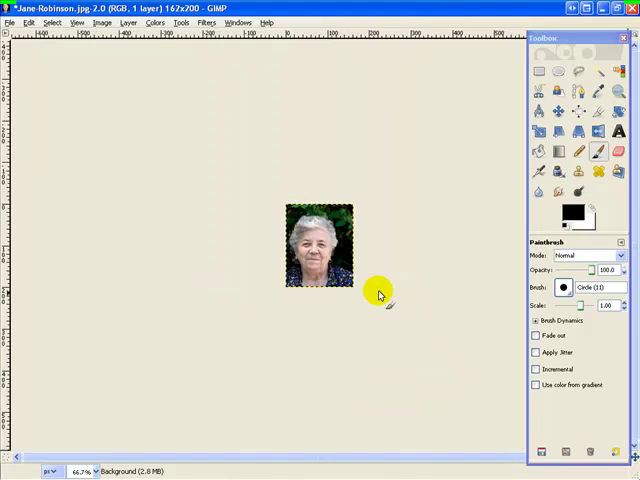
mouse_move(390, 164)
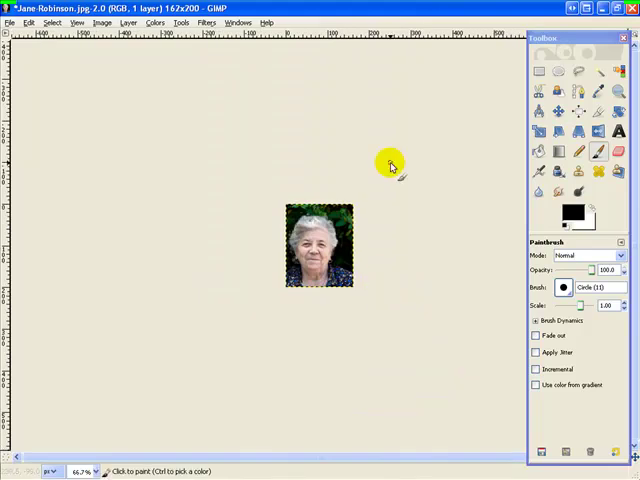
mouse_move(404, 184)
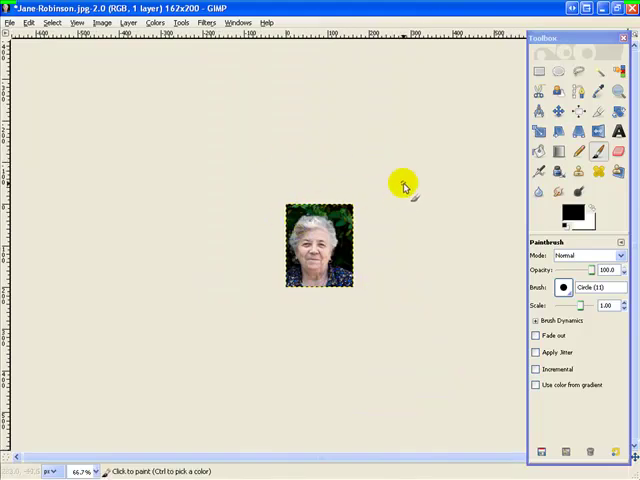
mouse_move(402, 180)
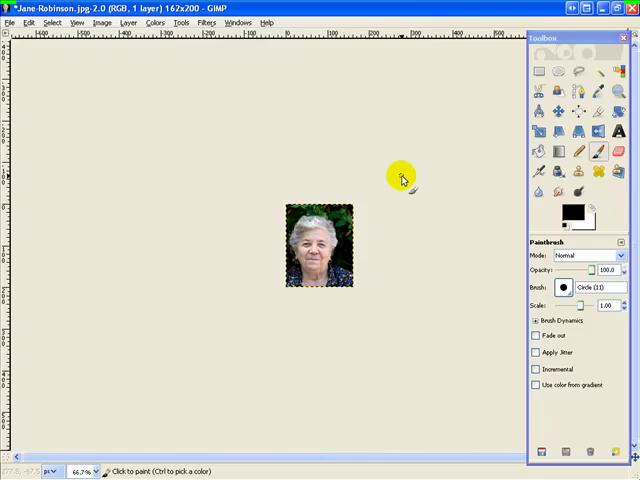
mouse_move(402, 200)
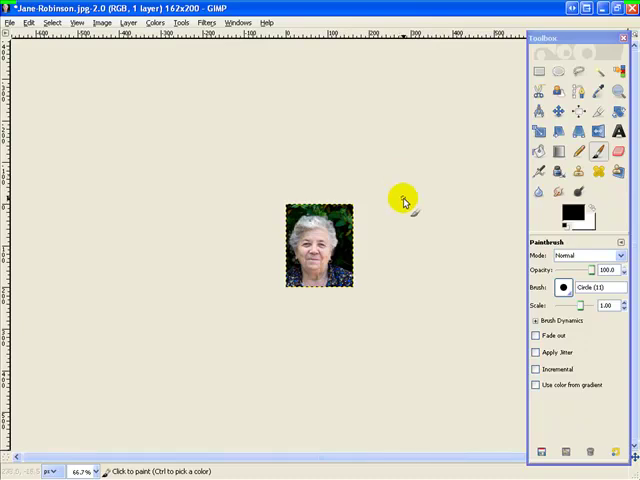
mouse_move(372, 208)
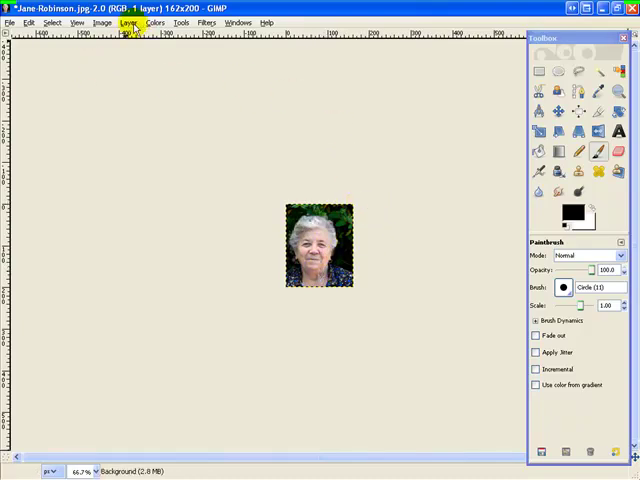
Rescale the whole image to 160 × 225 pixels via Scale Image
click(100, 24)
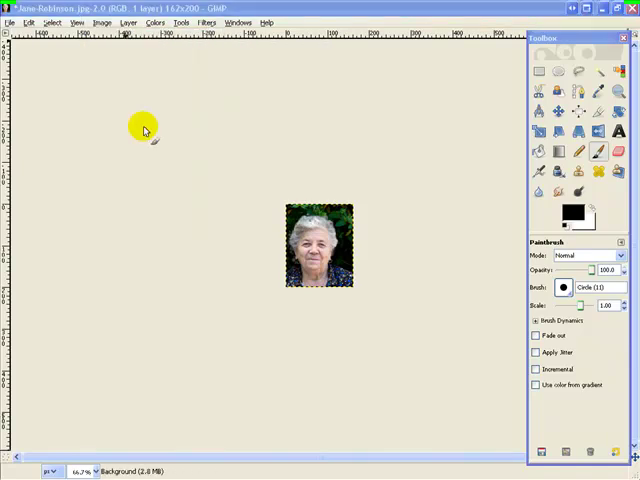
click(96, 24)
text(182)
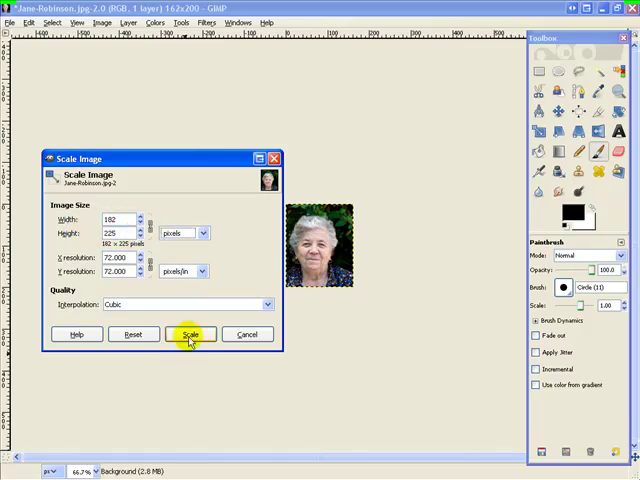
click(188, 334)
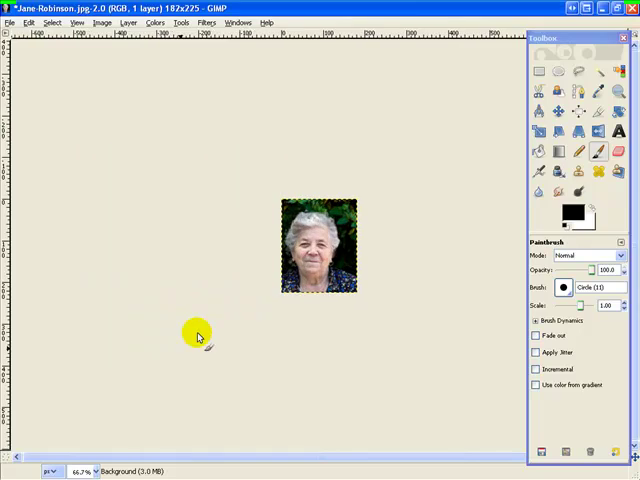
mouse_move(424, 186)
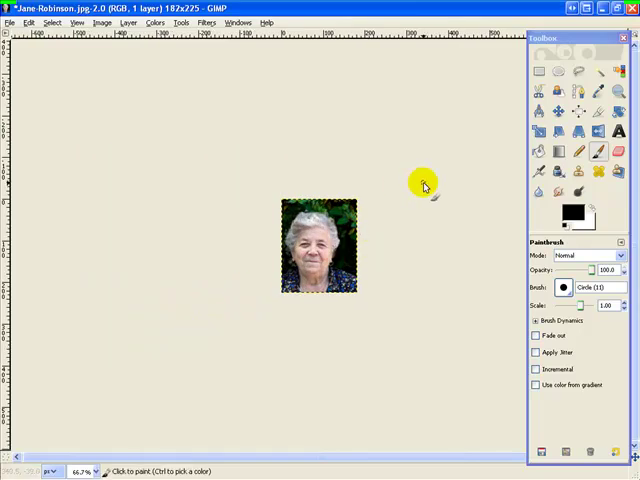
mouse_move(426, 180)
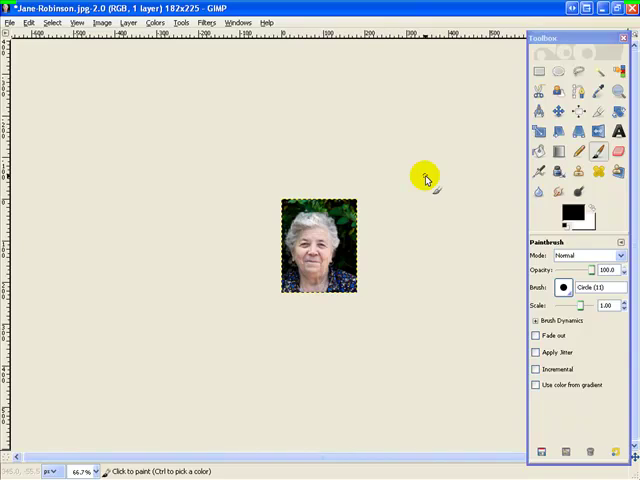
mouse_move(376, 156)
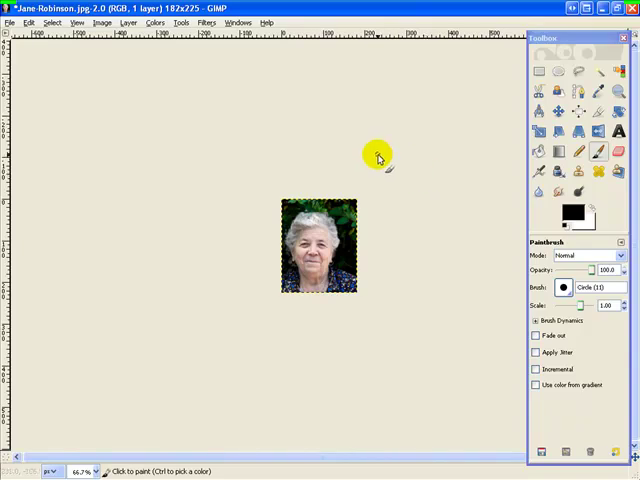
mouse_move(200, 88)
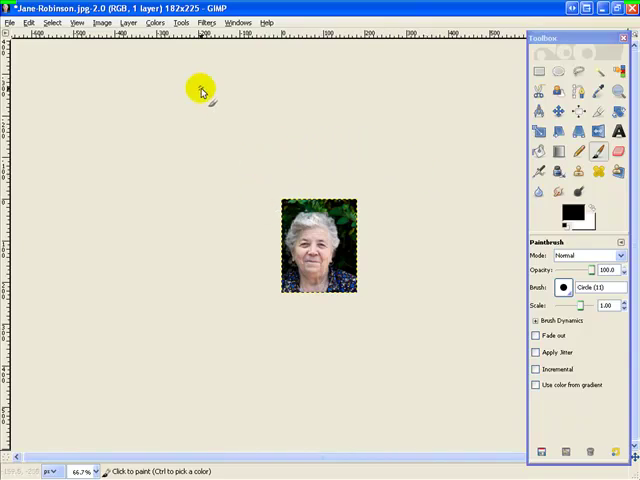
click(126, 22)
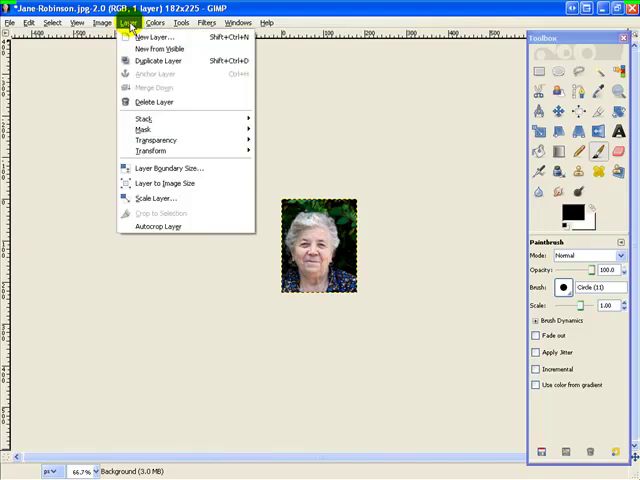
click(96, 22)
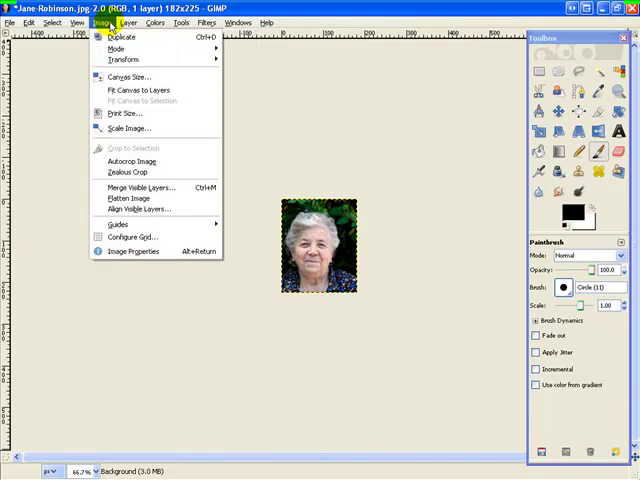
mouse_move(120, 78)
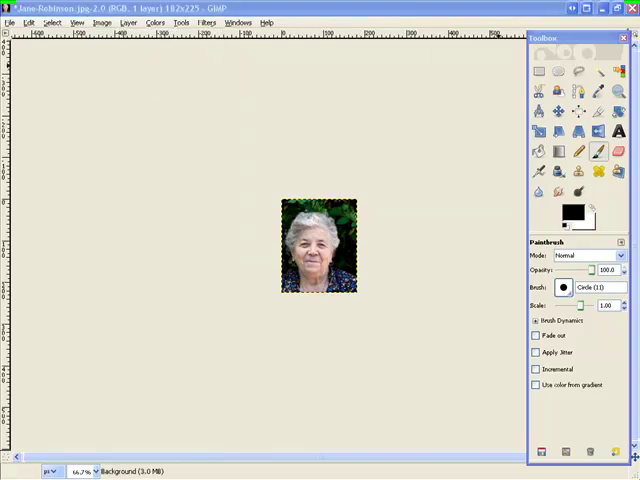
Enter a 150 × 200 pixel canvas size with X/Y offsets in Canvas Size
click(102, 22)
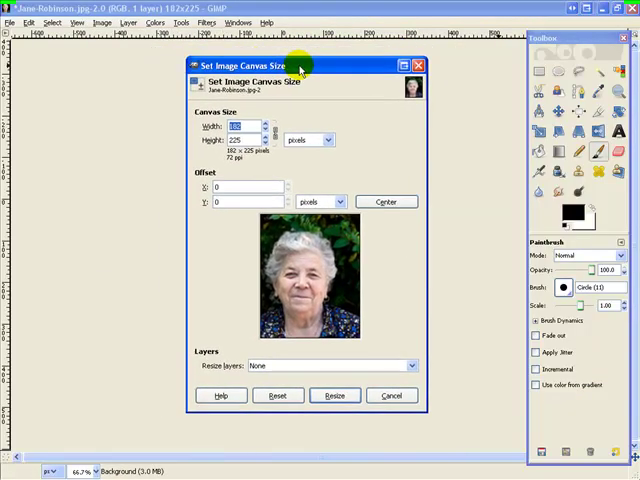
mouse_move(312, 246)
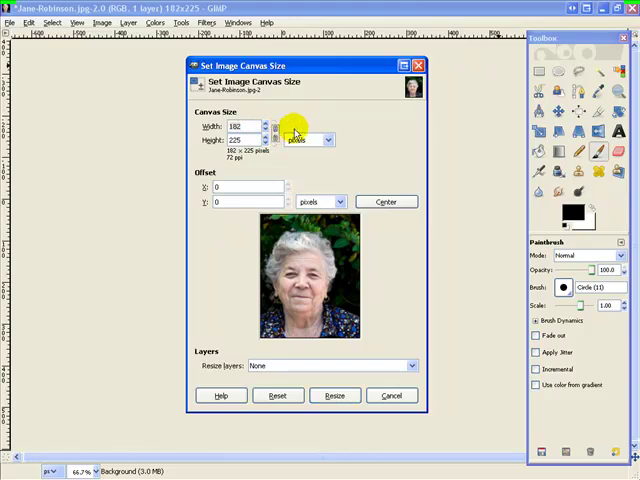
triple_click(240, 126)
text(150)
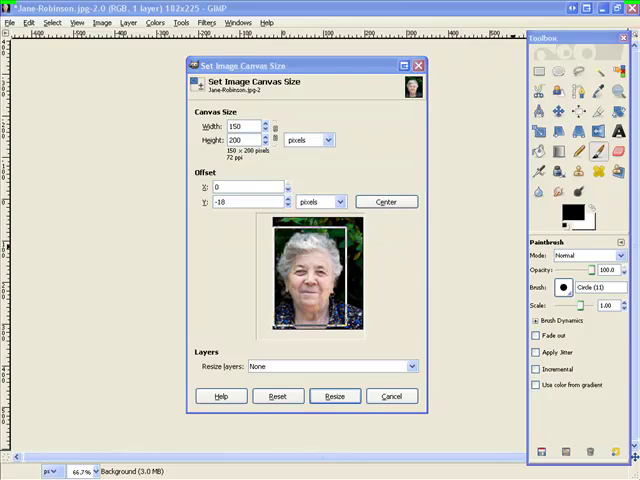
mouse_move(336, 396)
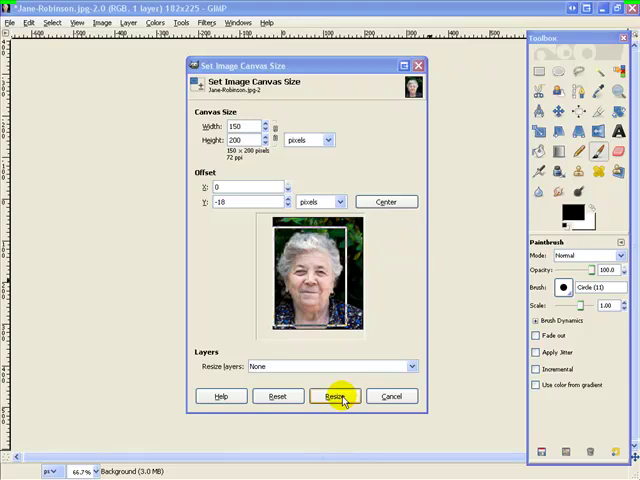
Apply the 150 × 200 canvas resize around the portrait
click(336, 396)
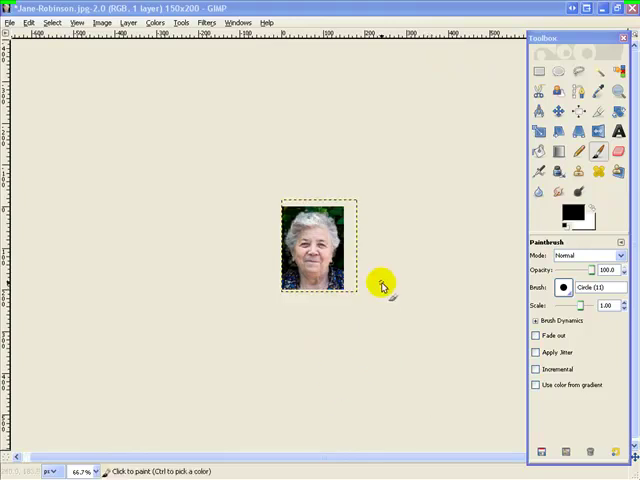
mouse_move(420, 196)
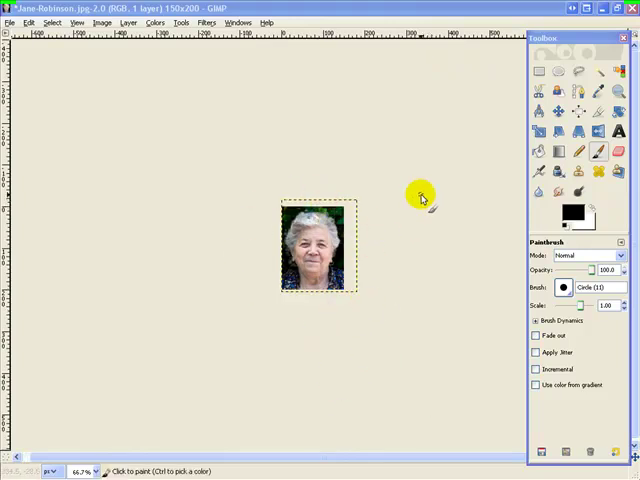
mouse_move(450, 216)
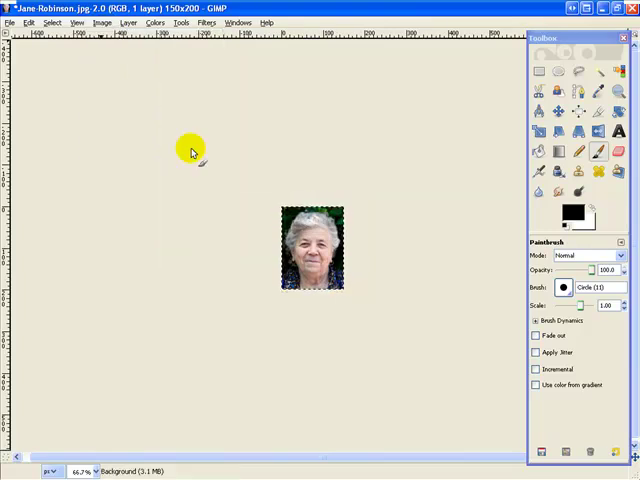
mouse_move(392, 176)
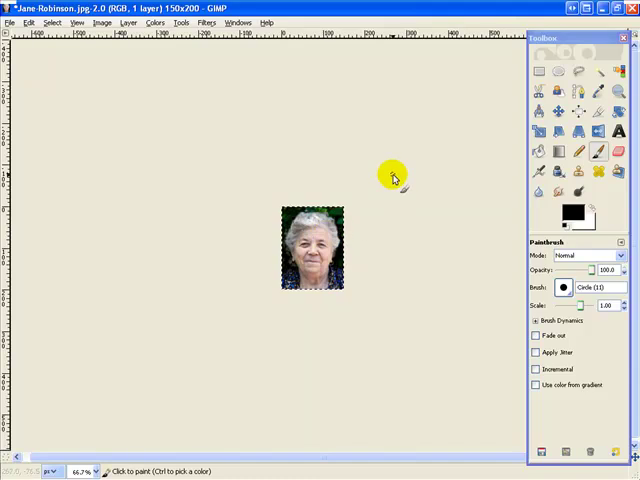
mouse_move(352, 182)
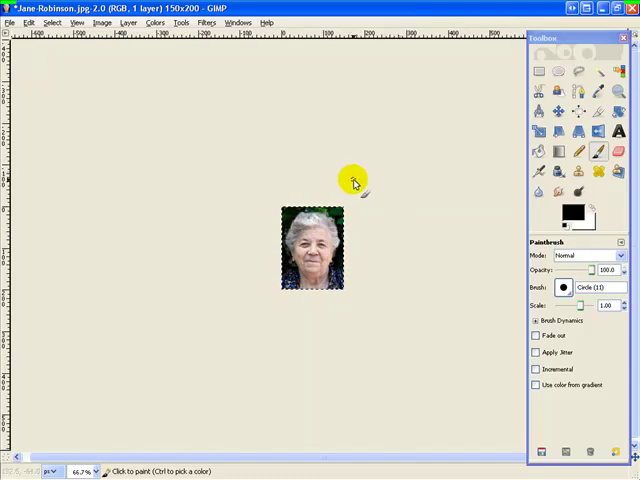
mouse_move(376, 182)
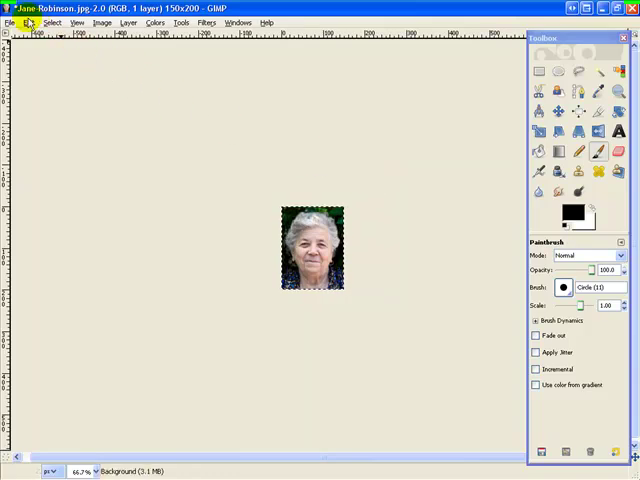
Add the burgundy border TIF file on top via Open as Layers
click(10, 22)
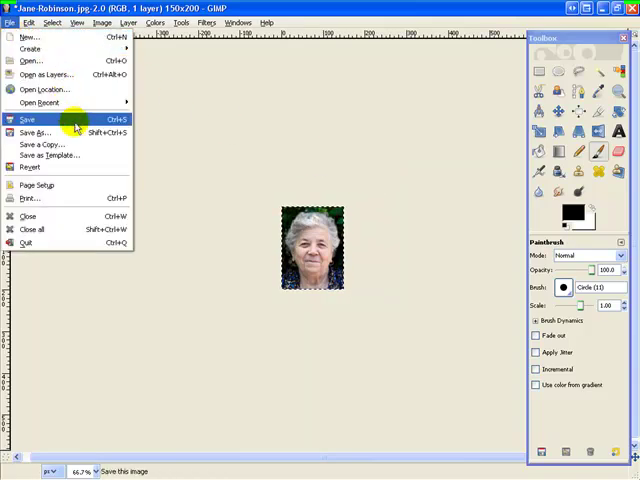
mouse_move(242, 116)
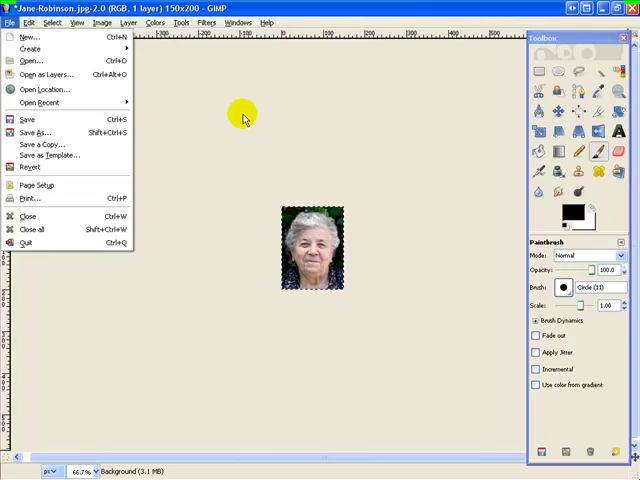
mouse_move(48, 74)
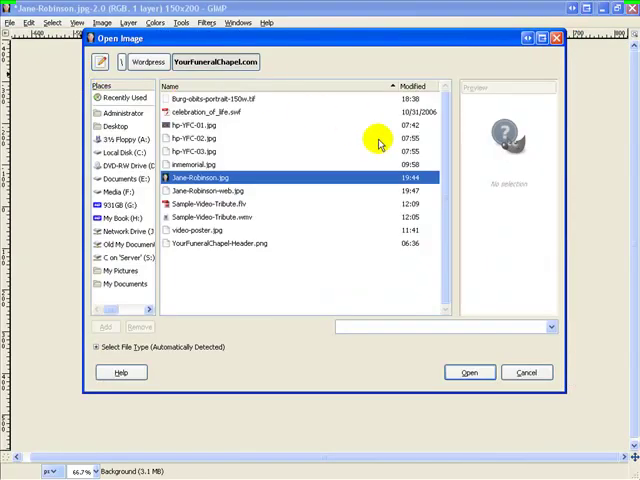
mouse_move(210, 102)
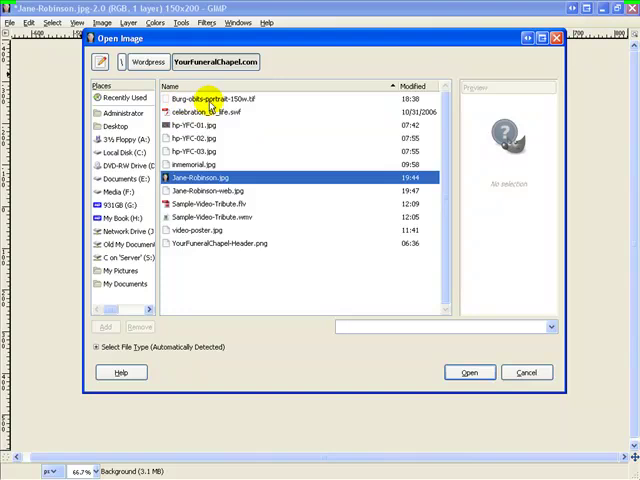
mouse_move(232, 104)
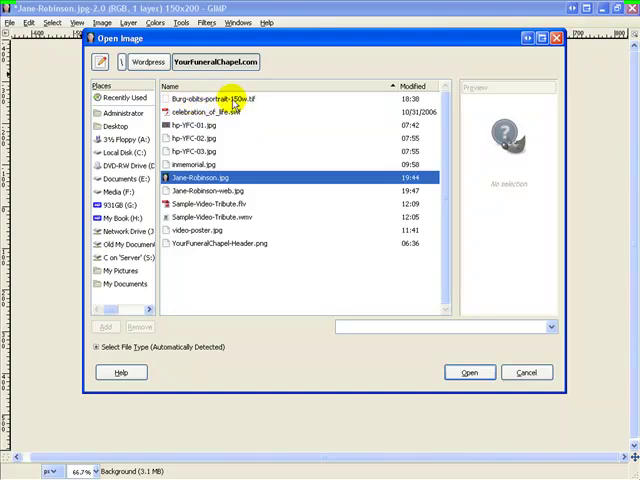
click(220, 100)
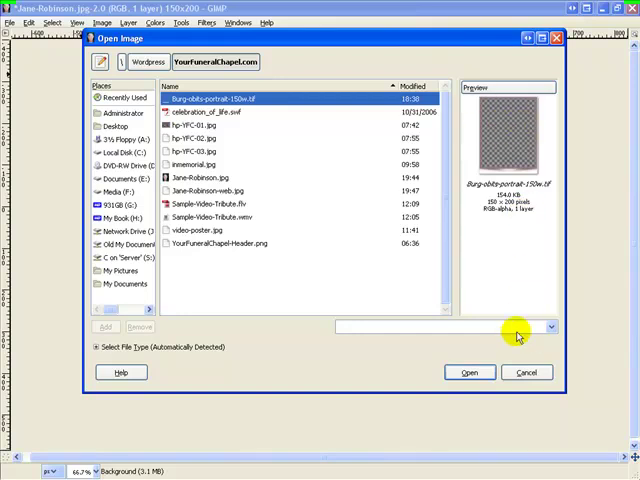
click(468, 372)
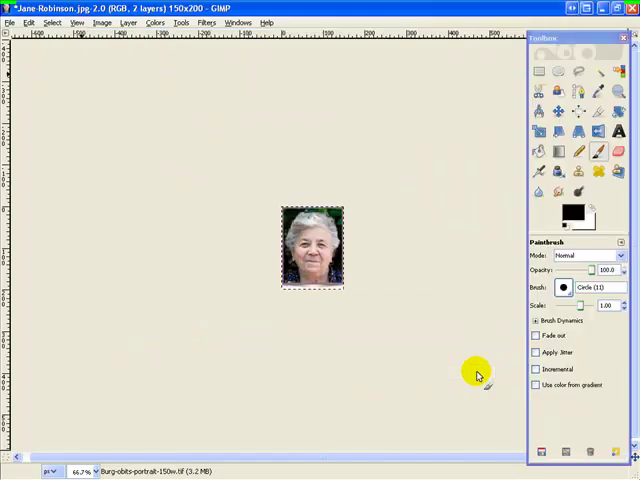
mouse_move(370, 218)
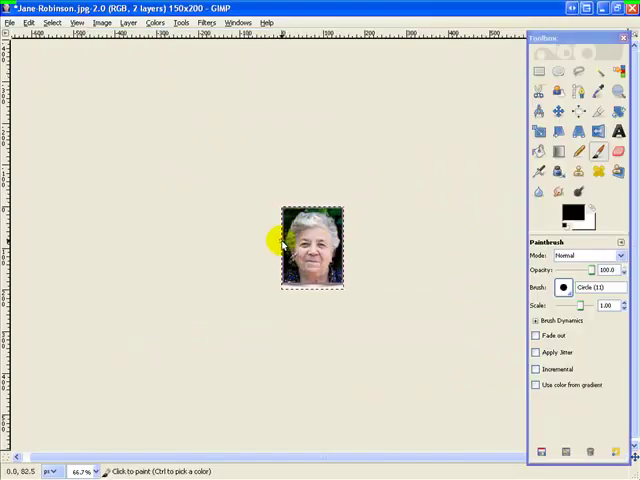
mouse_move(348, 184)
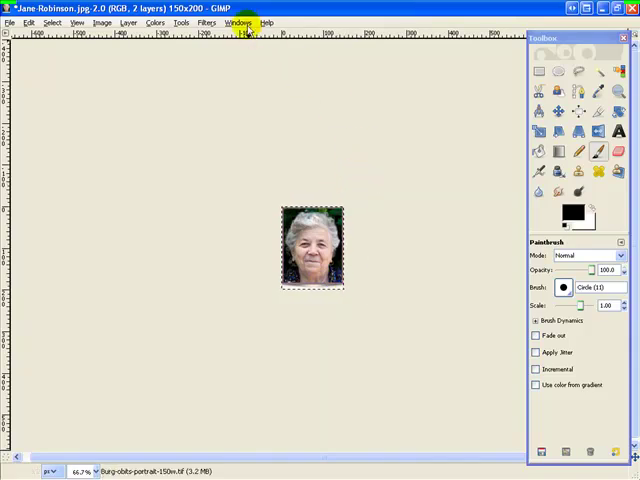
Show the Layers dialog and raise the Background layer above the border
click(236, 22)
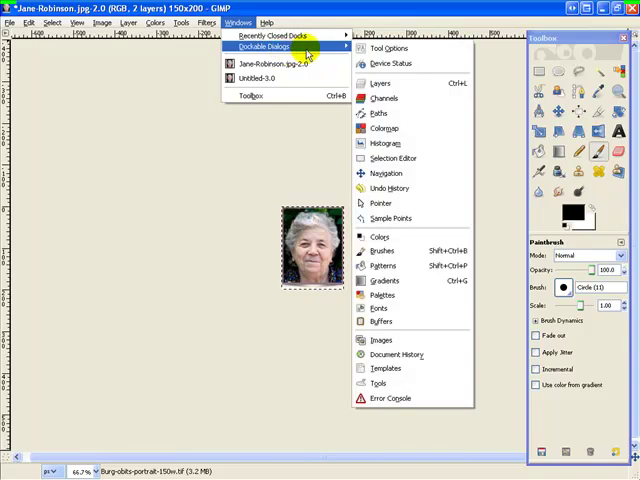
click(380, 84)
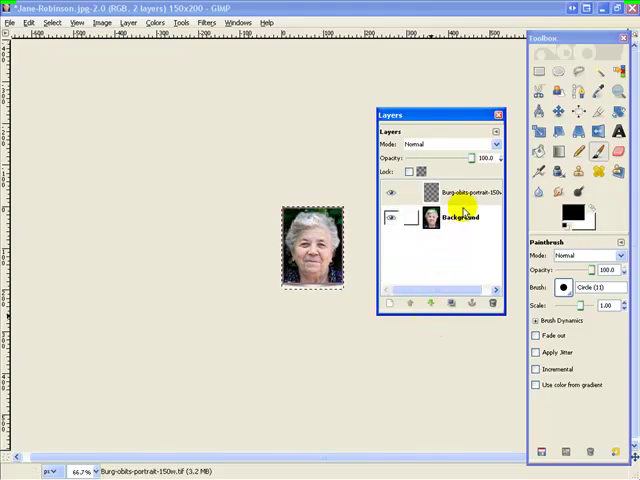
click(460, 192)
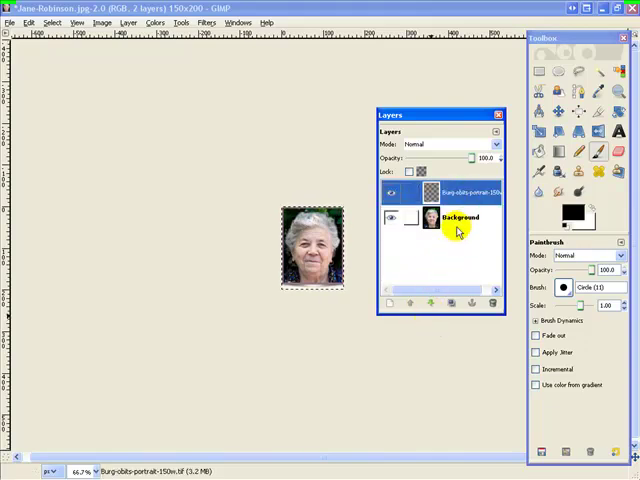
click(428, 304)
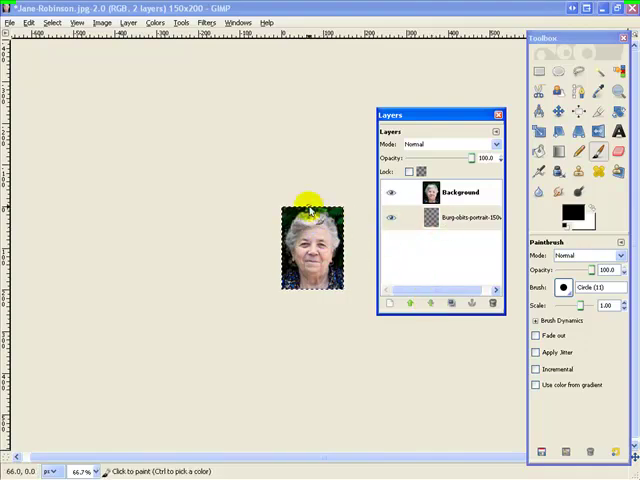
Raise the burgundy border layer back to the top and close the Layers dialog
click(470, 216)
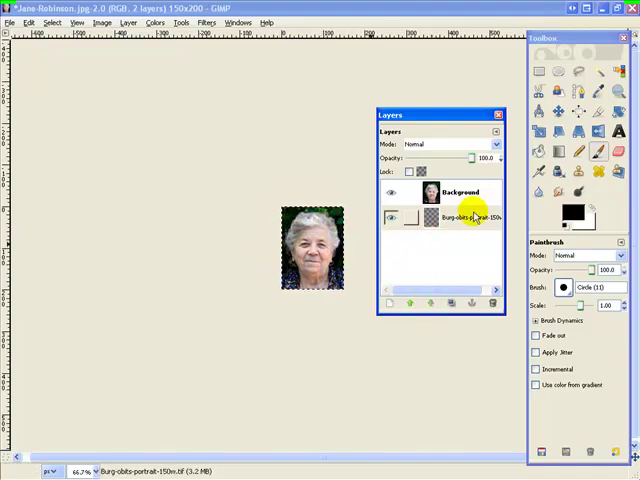
click(468, 216)
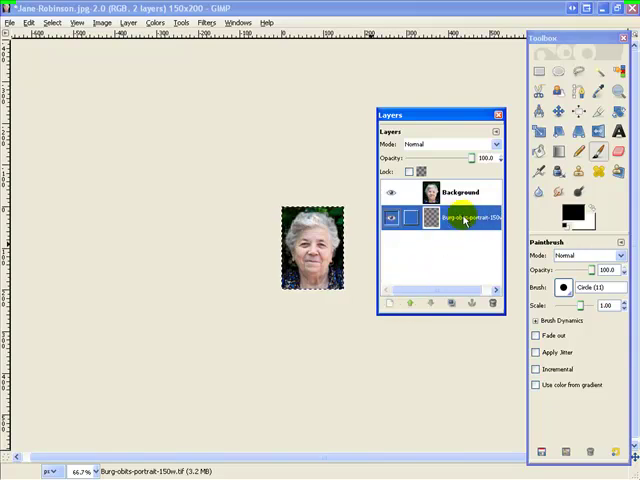
click(410, 302)
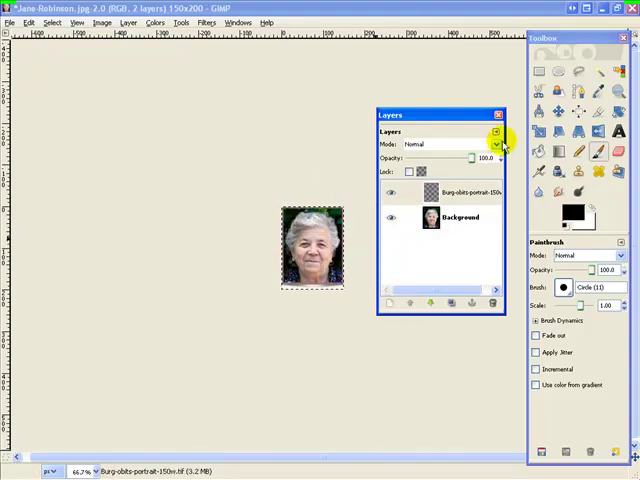
click(496, 114)
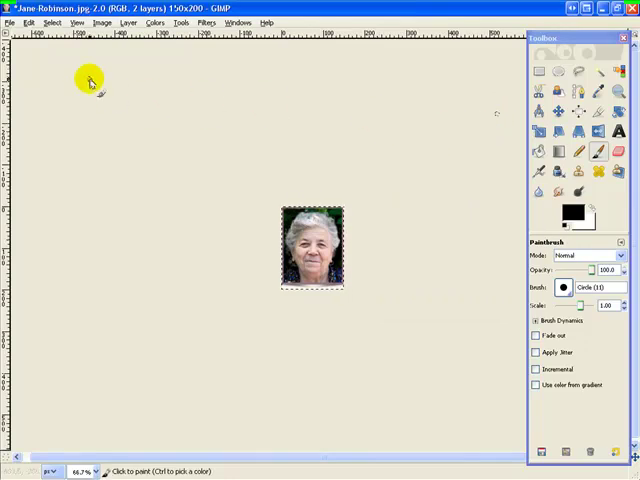
Save the bordered portrait as a new .jpg, exporting flattened with default JPEG quality
click(8, 22)
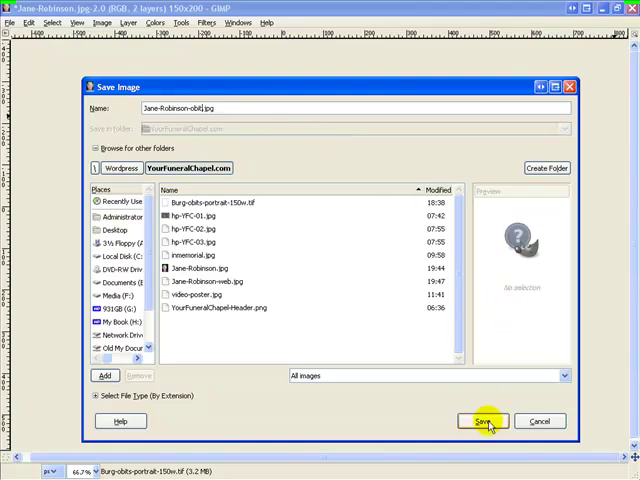
click(484, 420)
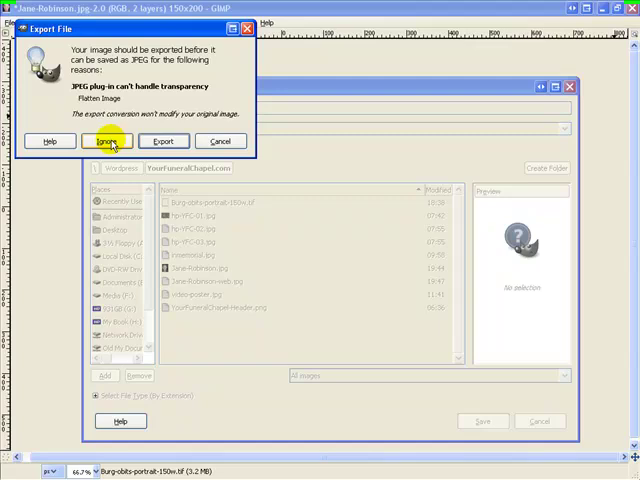
click(108, 140)
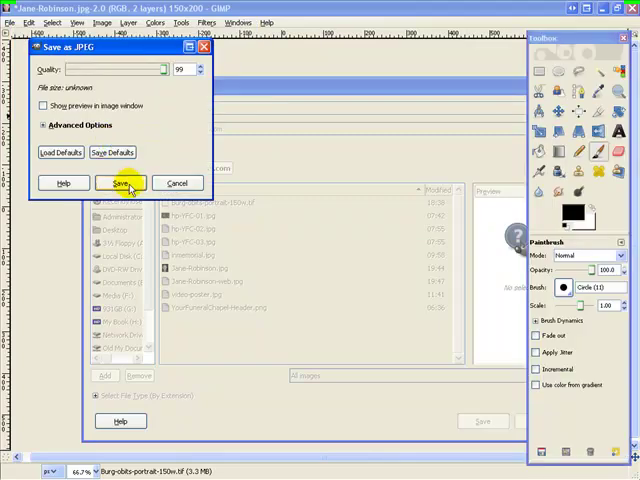
click(120, 184)
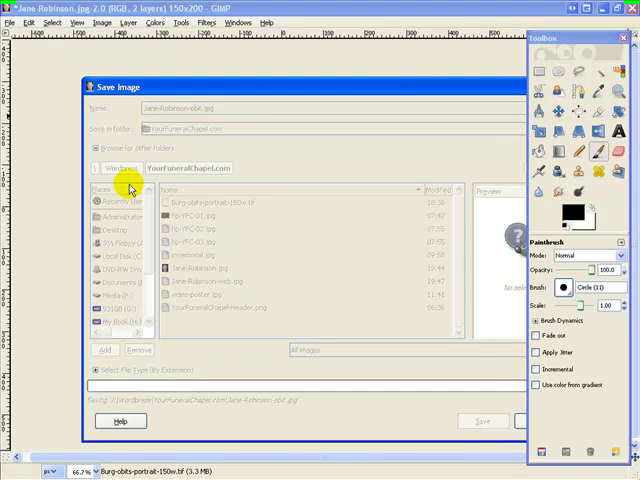
click(484, 420)
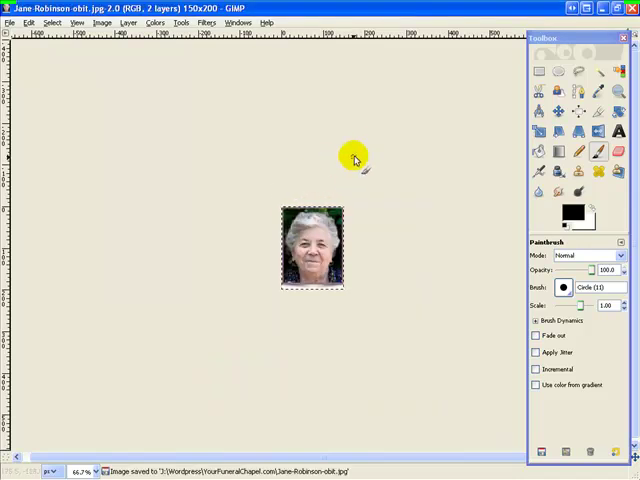